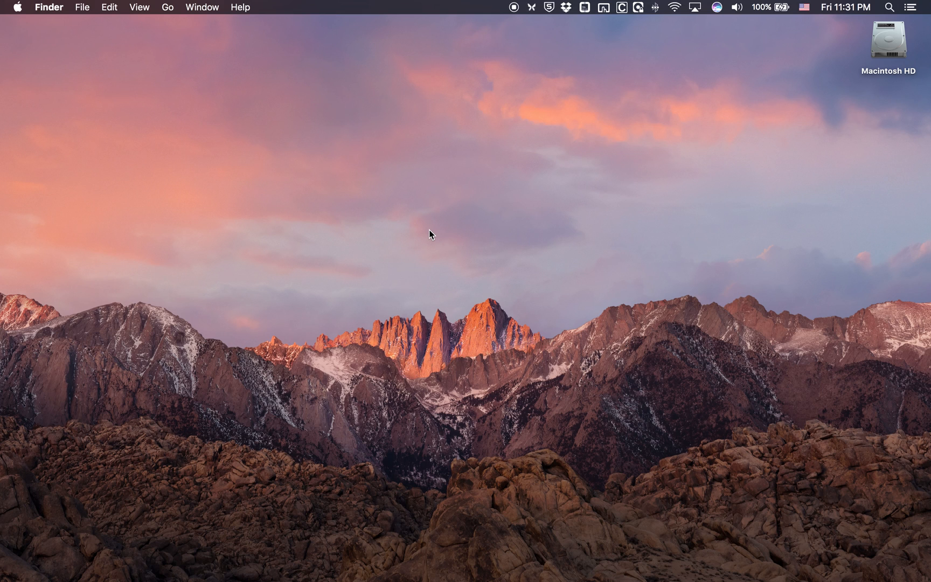
Open the Apple menu from the Finder menu bar
{"action": "left_click", "coordinate": [17, 7]}
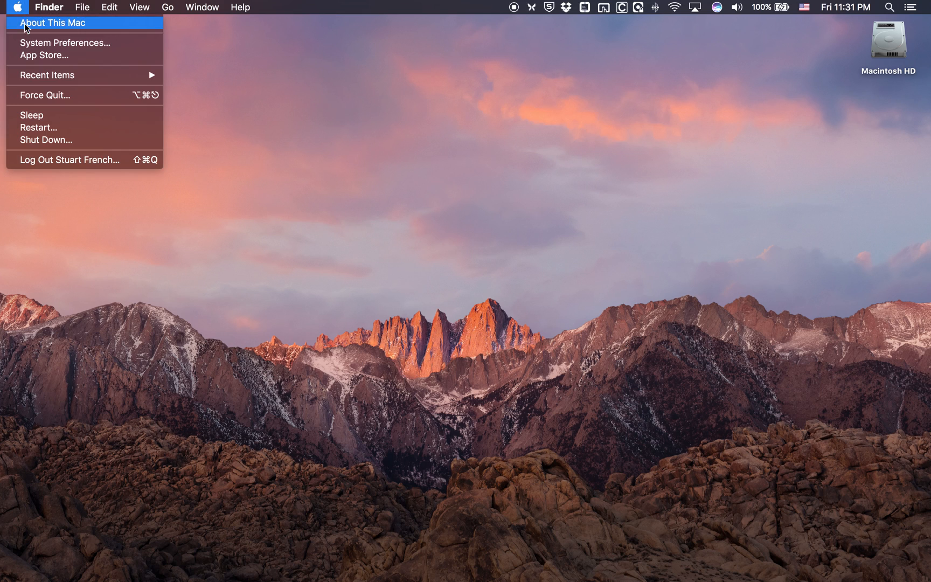
{"action": "mouse_move", "coordinate": [51, 55]}
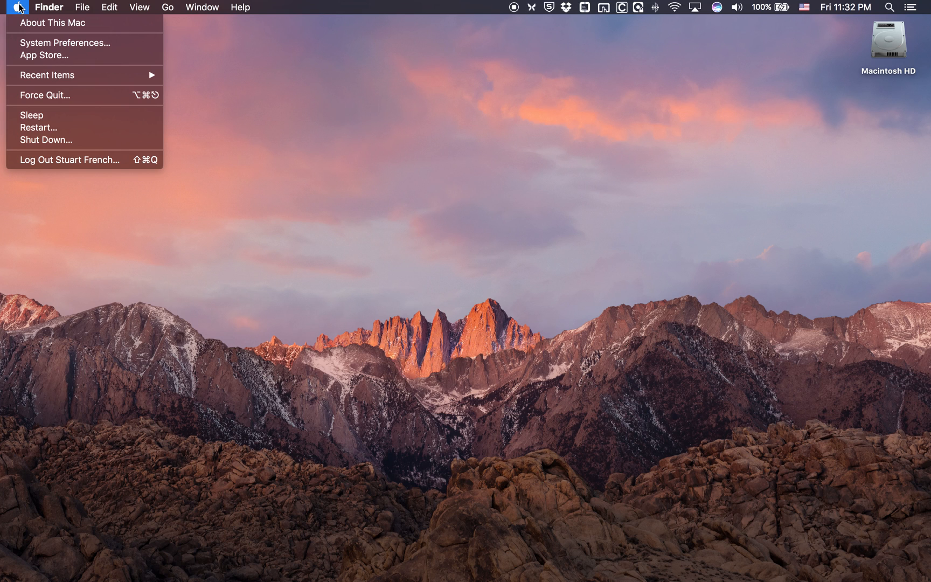
{"action": "mouse_move", "coordinate": [65, 42]}
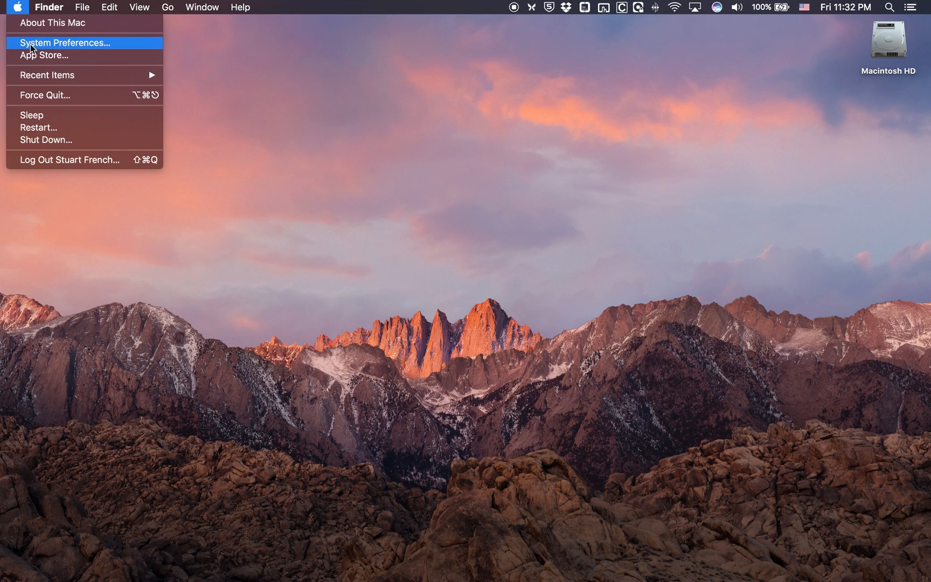
Launch the Mac App Store from the Apple menu's App Store… item
{"action": "left_click", "coordinate": [43, 54]}
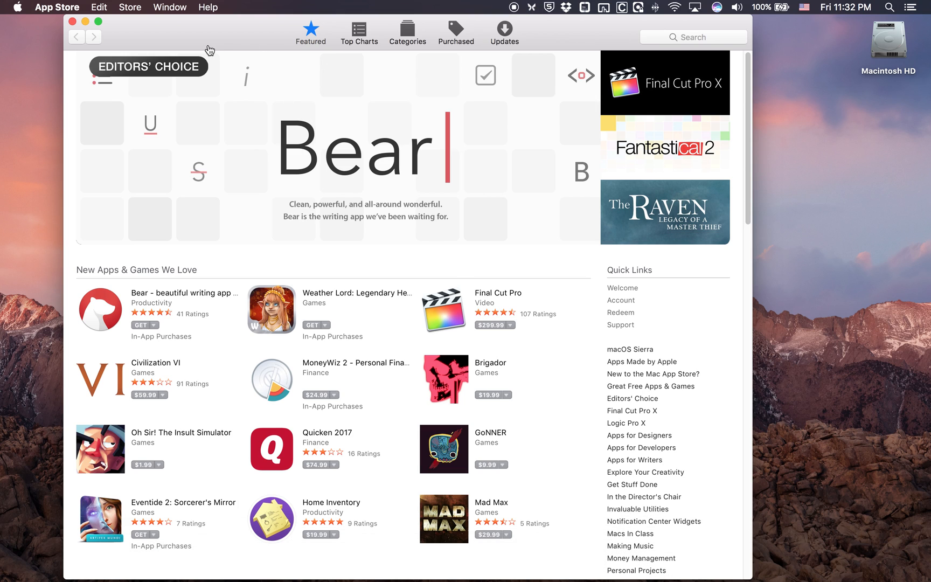
{"action": "mouse_move", "coordinate": [507, 30]}
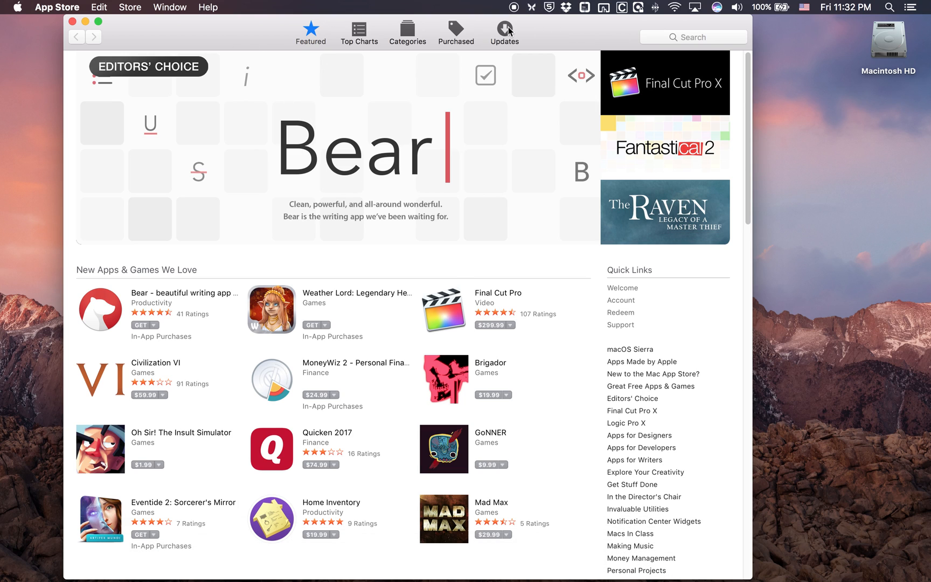
Switch to the Updates tab to see no pending updates and recent installs
{"action": "left_click", "coordinate": [504, 33]}
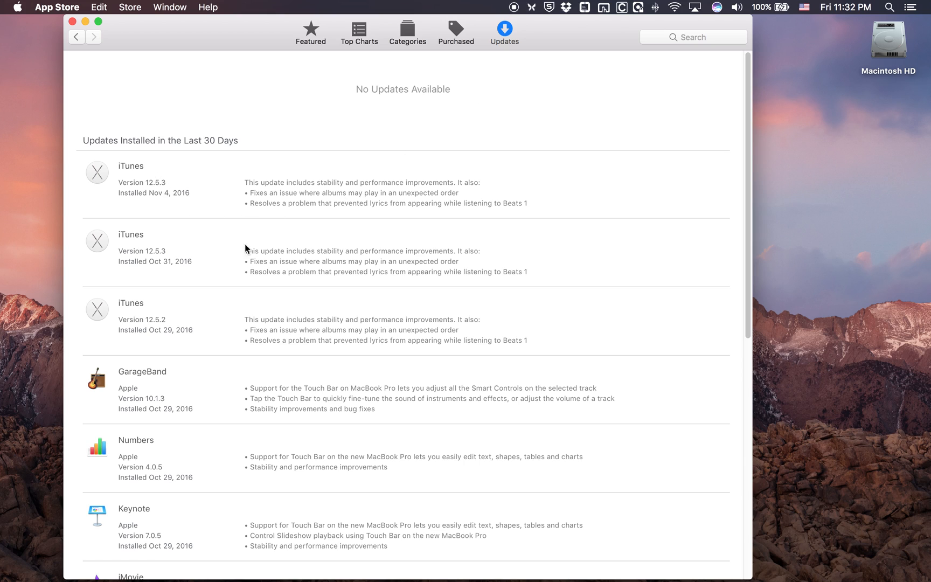
{"action": "mouse_move", "coordinate": [135, 197]}
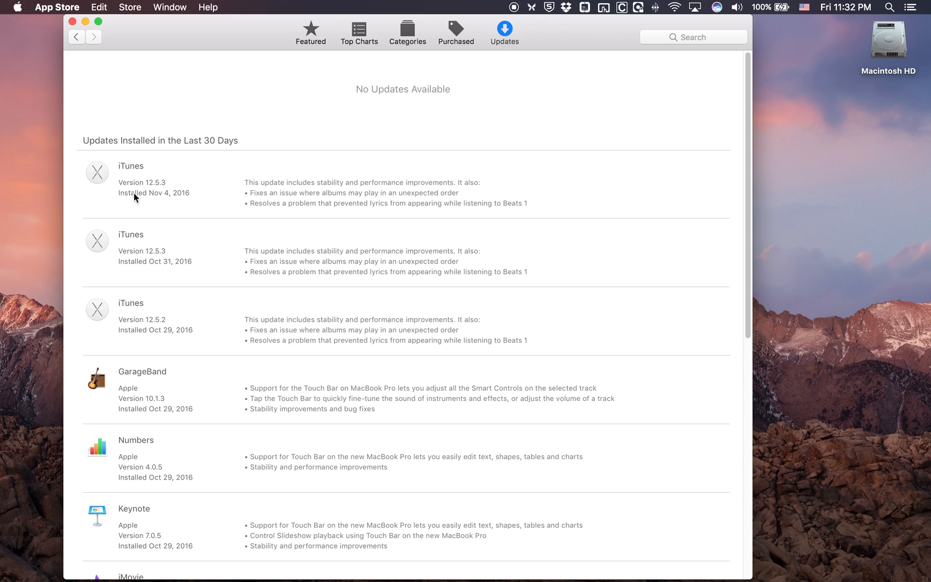
{"action": "mouse_move", "coordinate": [108, 205]}
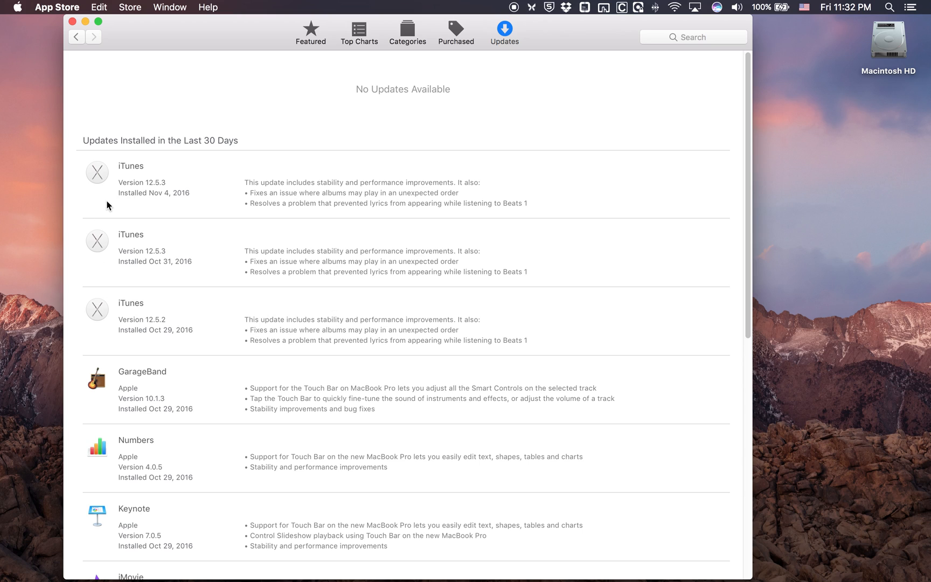
{"action": "mouse_move", "coordinate": [110, 172]}
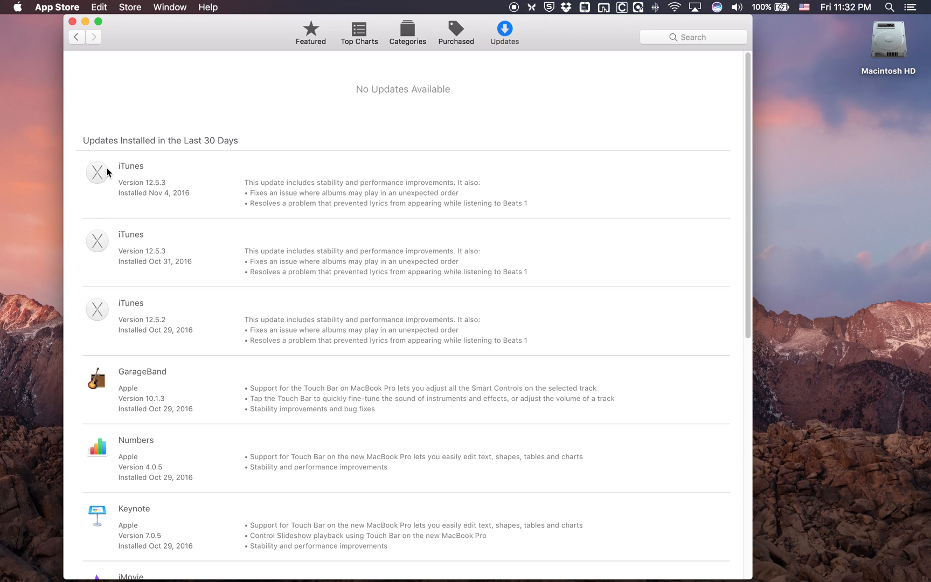
{"action": "mouse_move", "coordinate": [611, 85]}
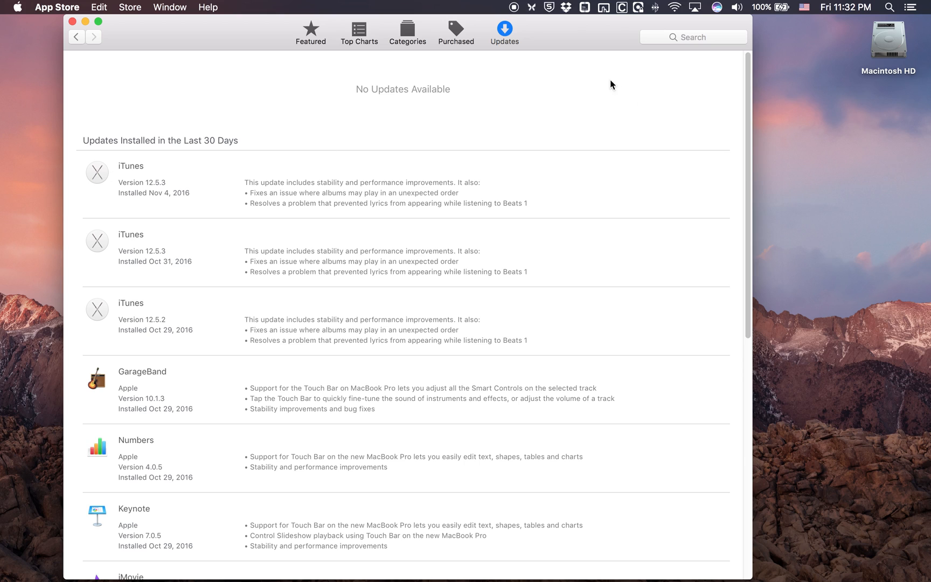
{"action": "mouse_move", "coordinate": [136, 171]}
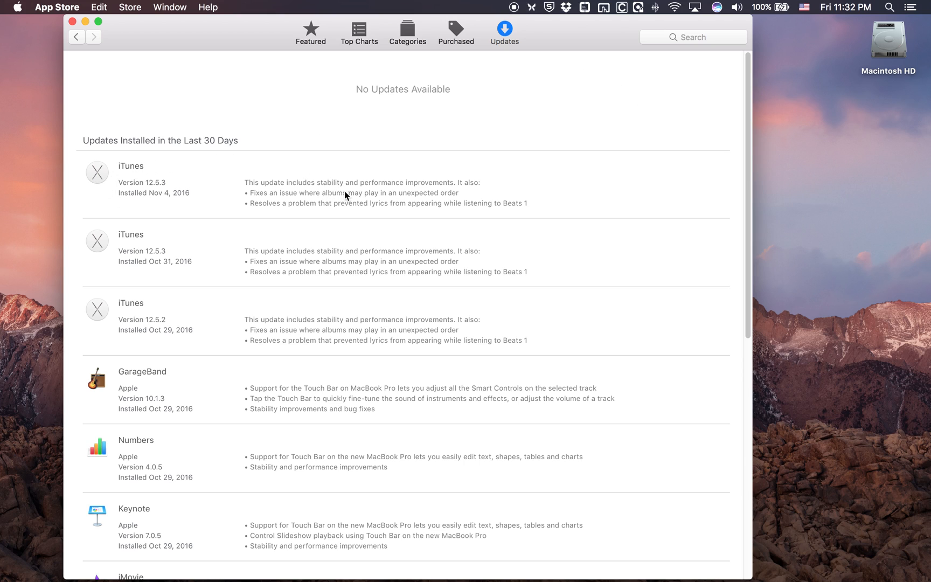
{"action": "mouse_move", "coordinate": [739, 159]}
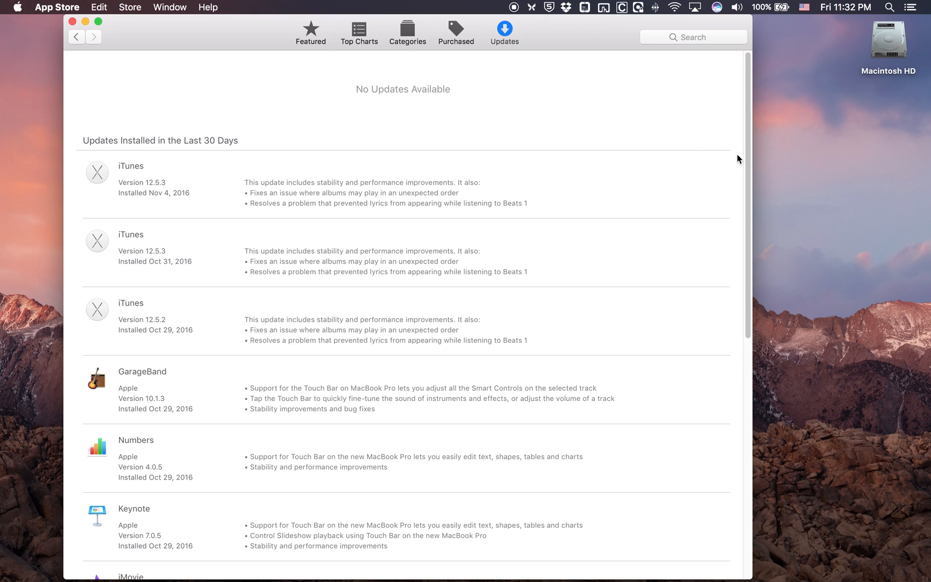
{"action": "mouse_move", "coordinate": [699, 144]}
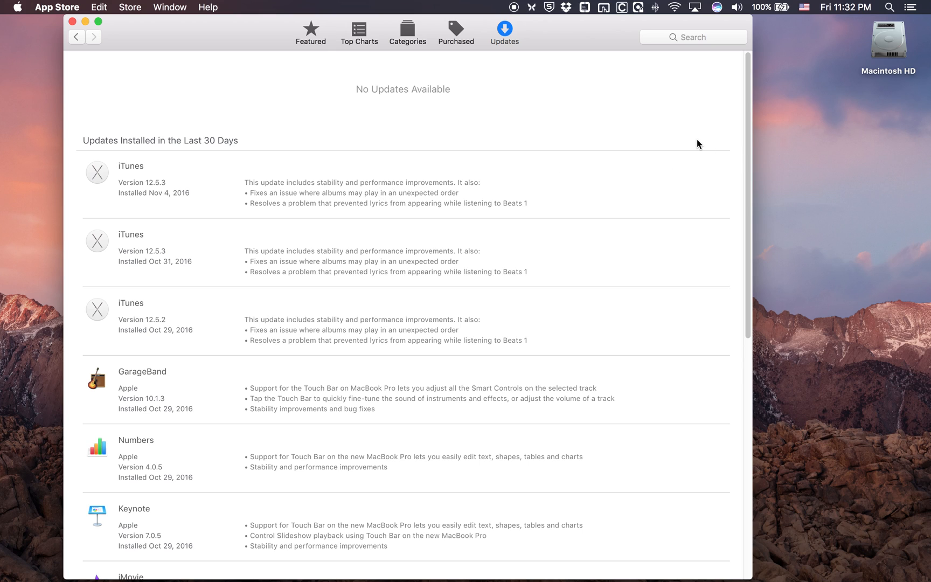
{"action": "mouse_move", "coordinate": [706, 148]}
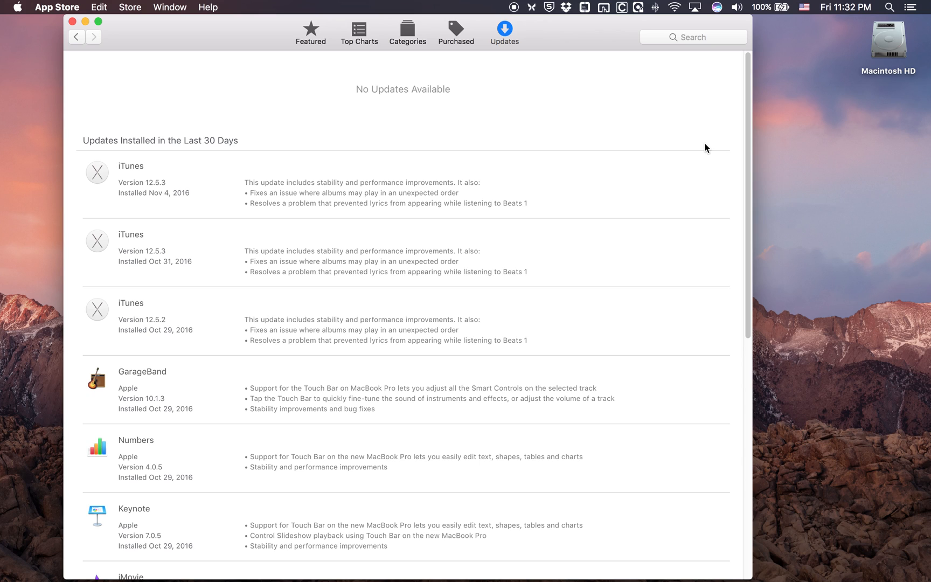
{"action": "mouse_move", "coordinate": [700, 187]}
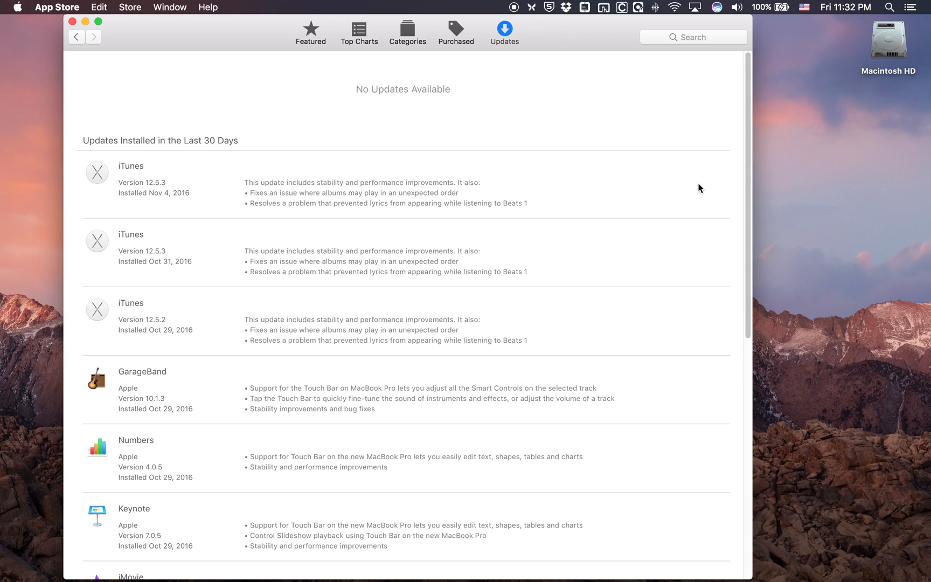